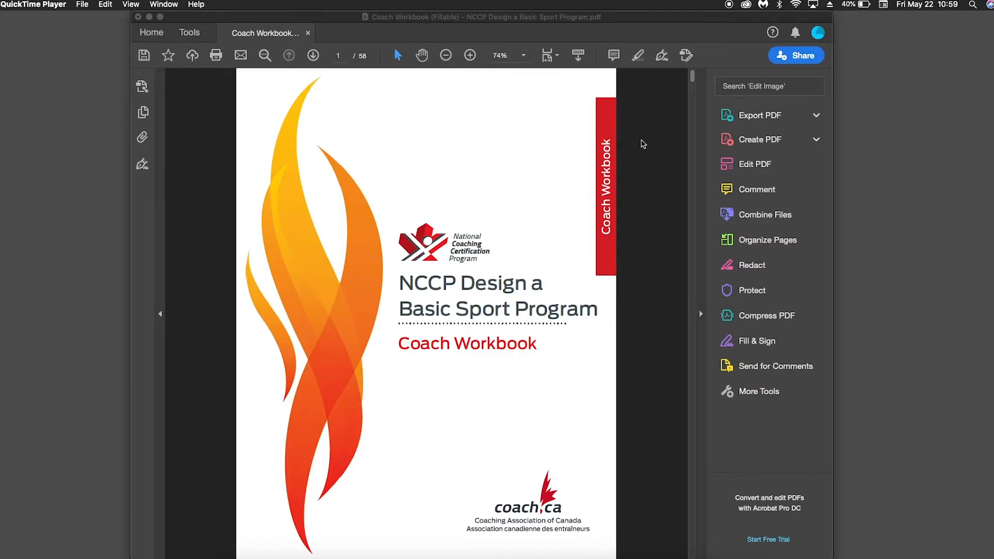
mouse_move(405, 329)
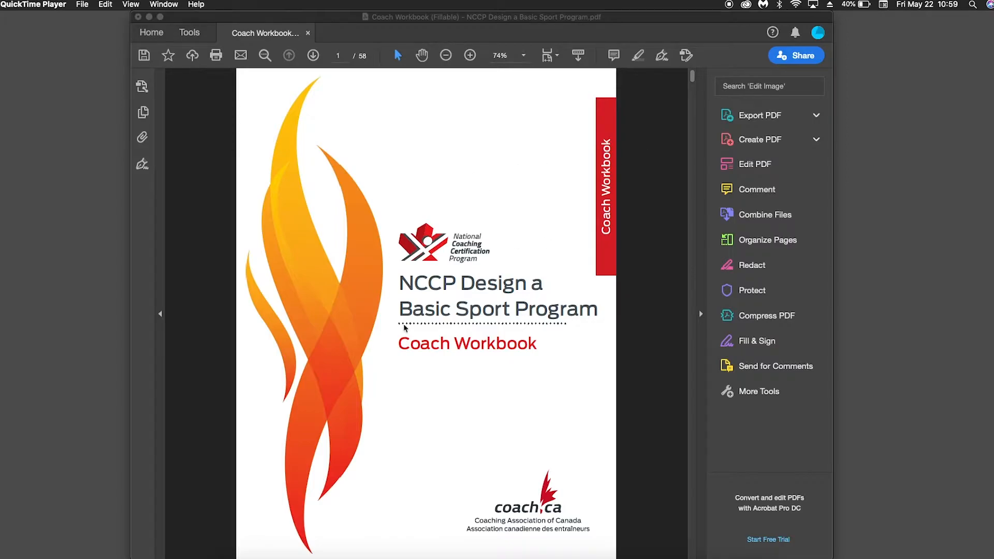
mouse_move(647, 239)
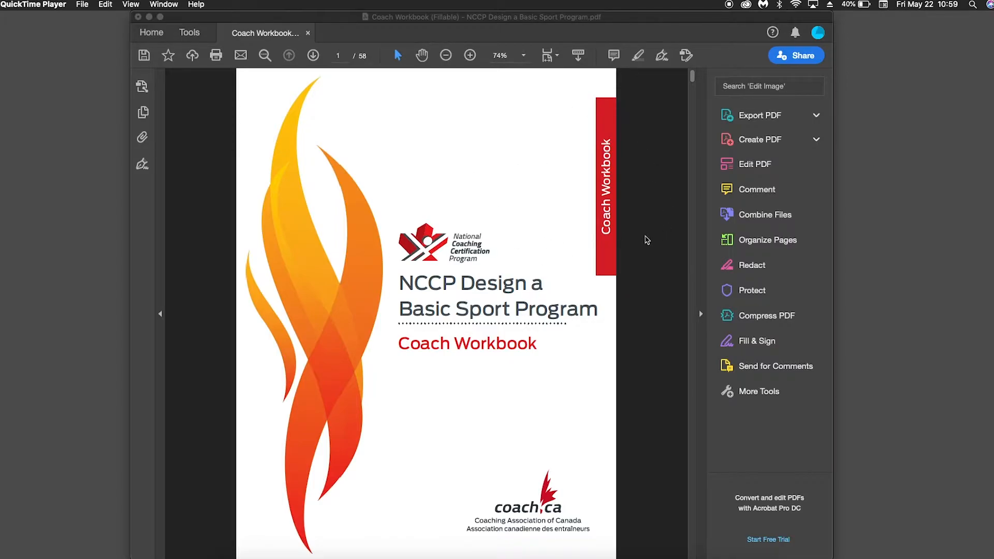
Scroll down to the Table of Contents on page 3 of the workbook
scroll("down", 3)
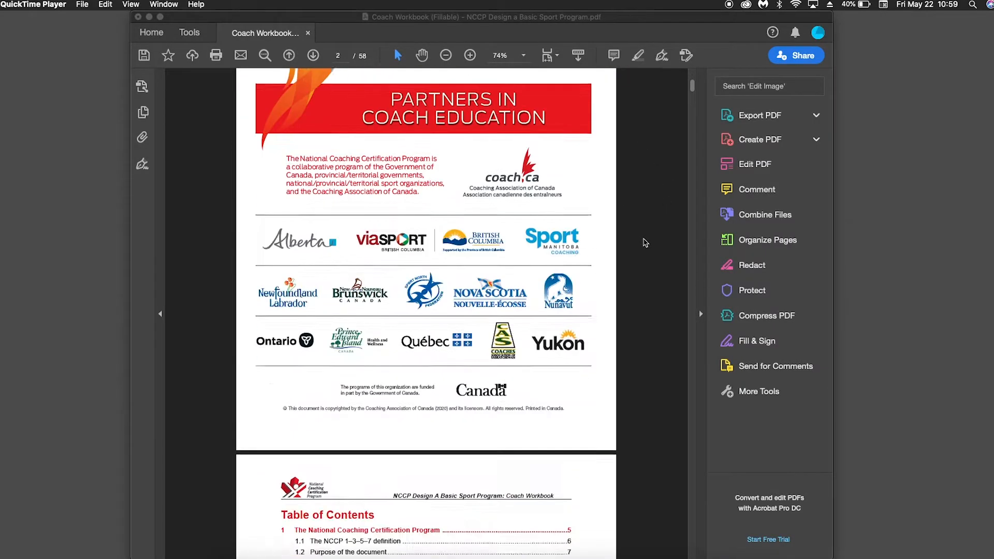
scroll("down", 3)
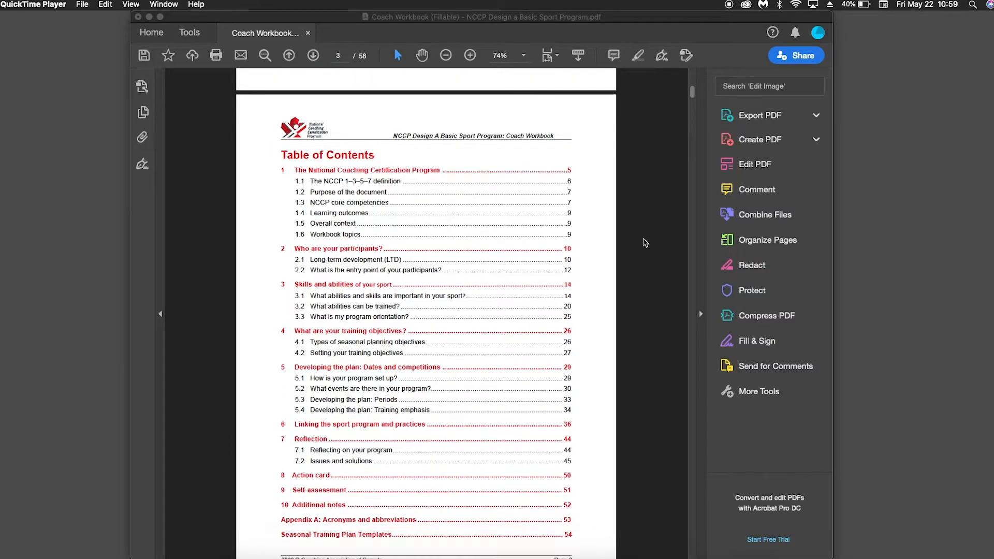
mouse_move(563, 257)
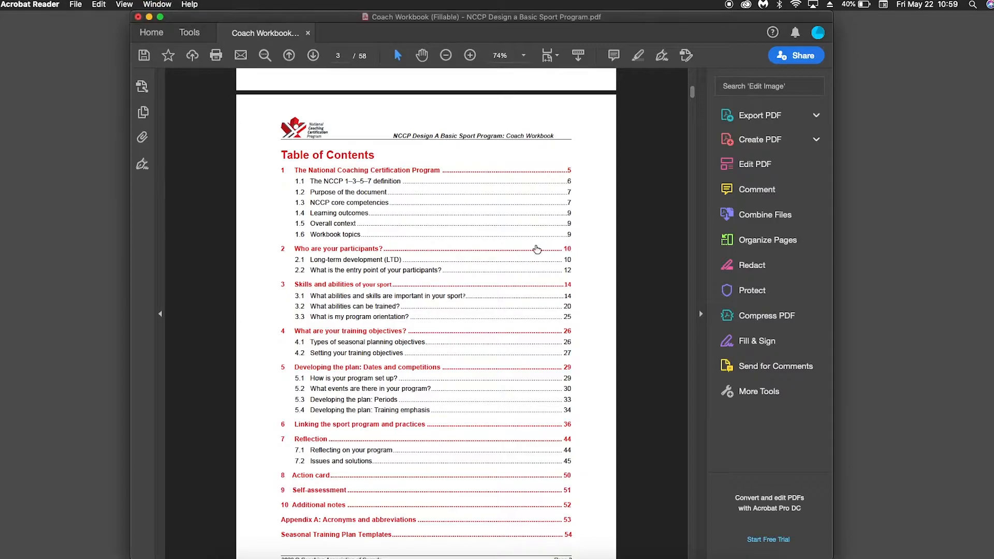
mouse_move(328, 254)
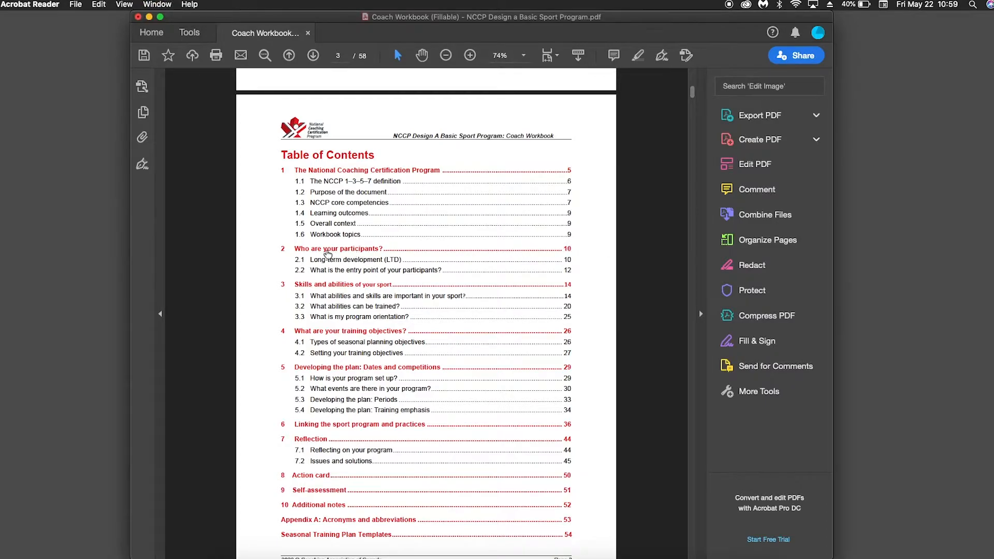
mouse_move(564, 256)
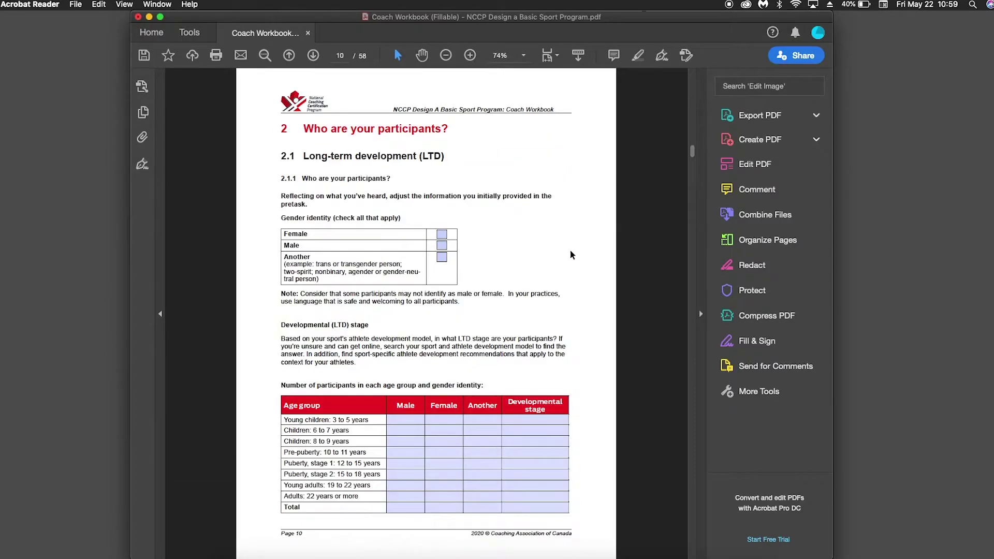
mouse_move(488, 233)
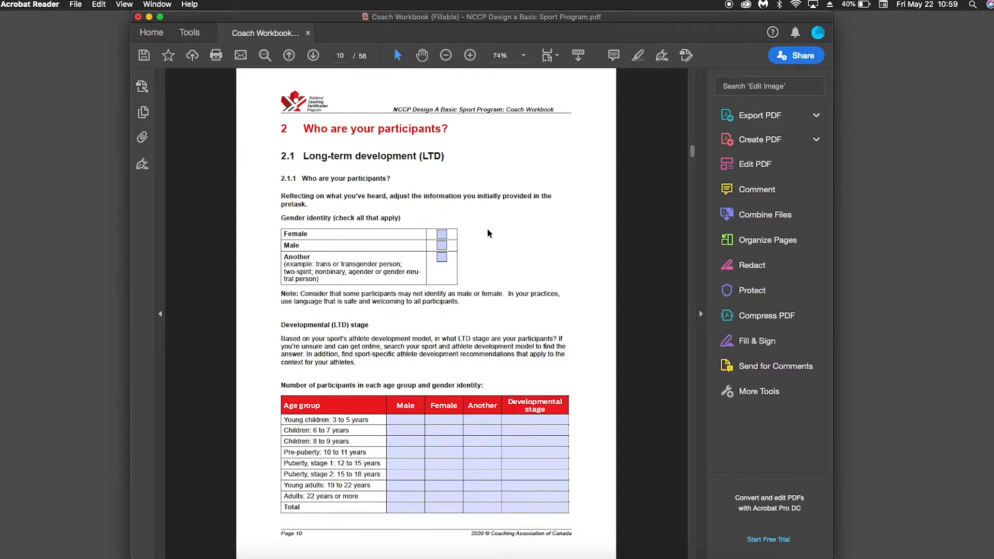
mouse_move(610, 132)
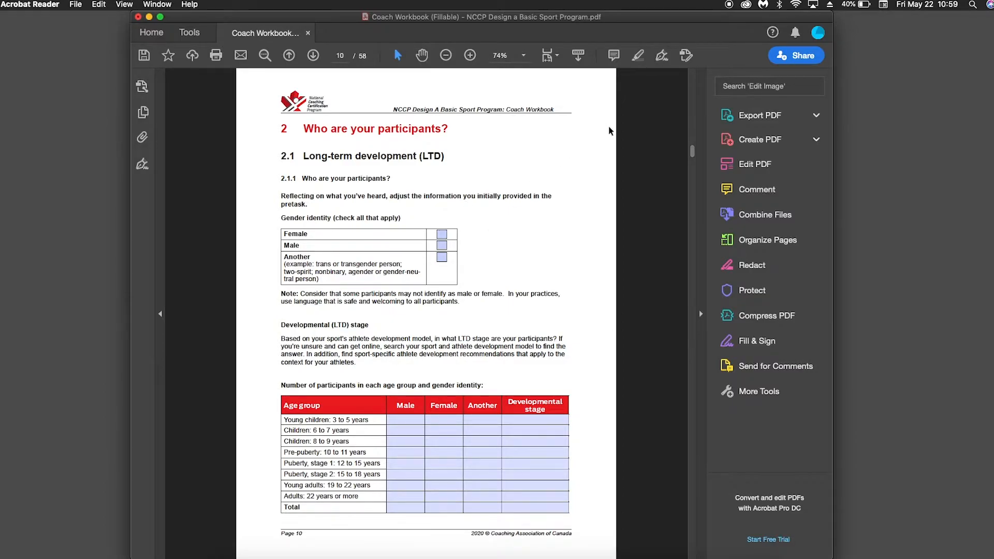
mouse_move(659, 160)
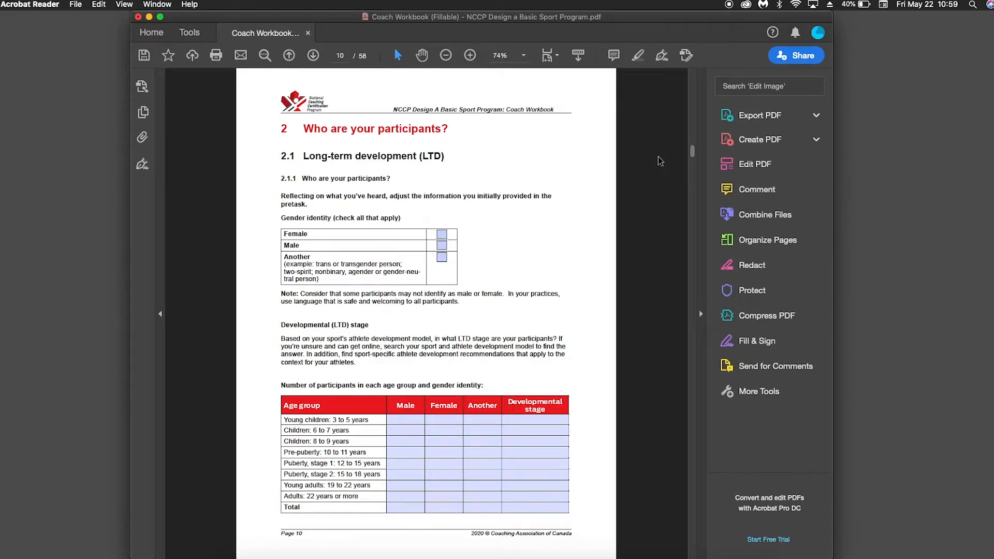
mouse_move(535, 272)
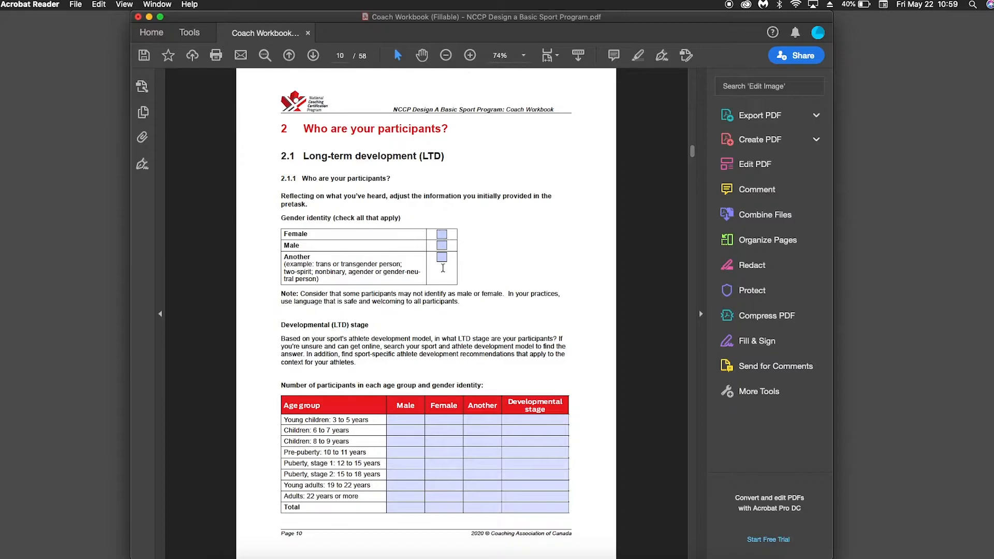
mouse_move(446, 278)
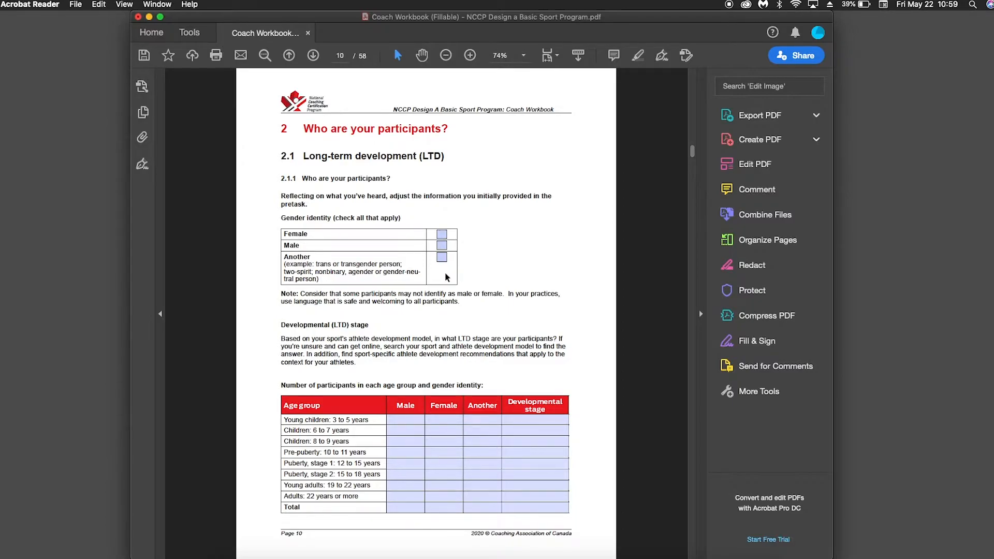
mouse_move(399, 239)
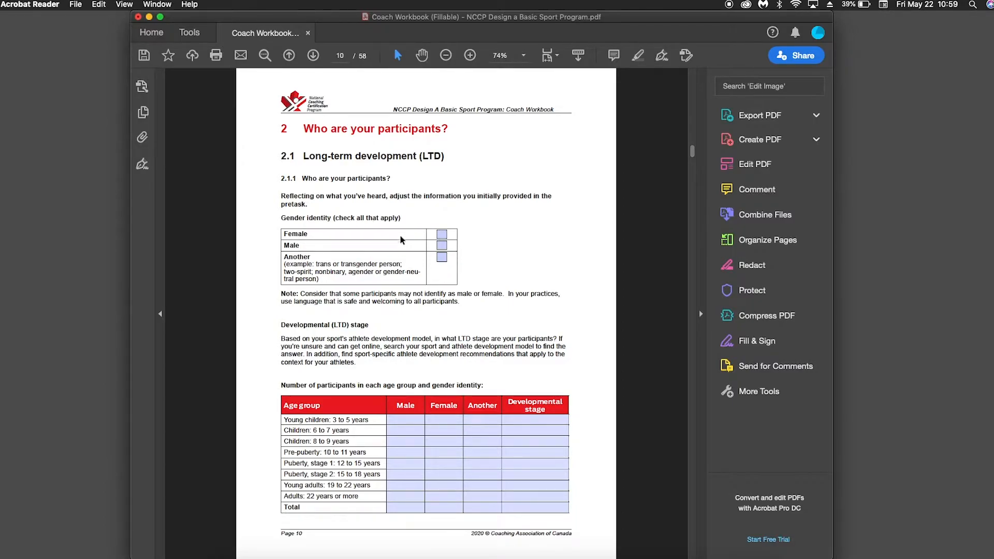
Check the Female box in the Gender identity table on page 10
left_click(442, 234)
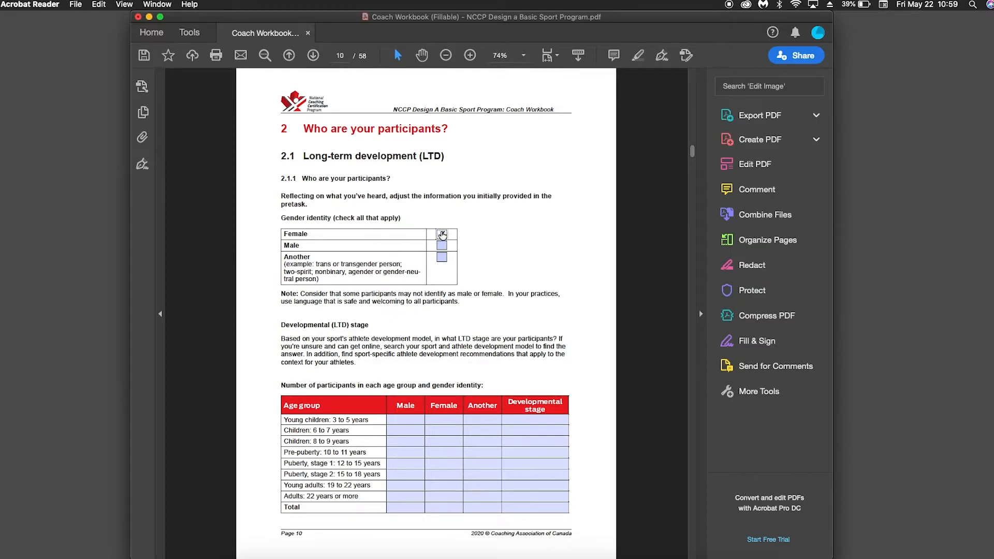
left_click(441, 234)
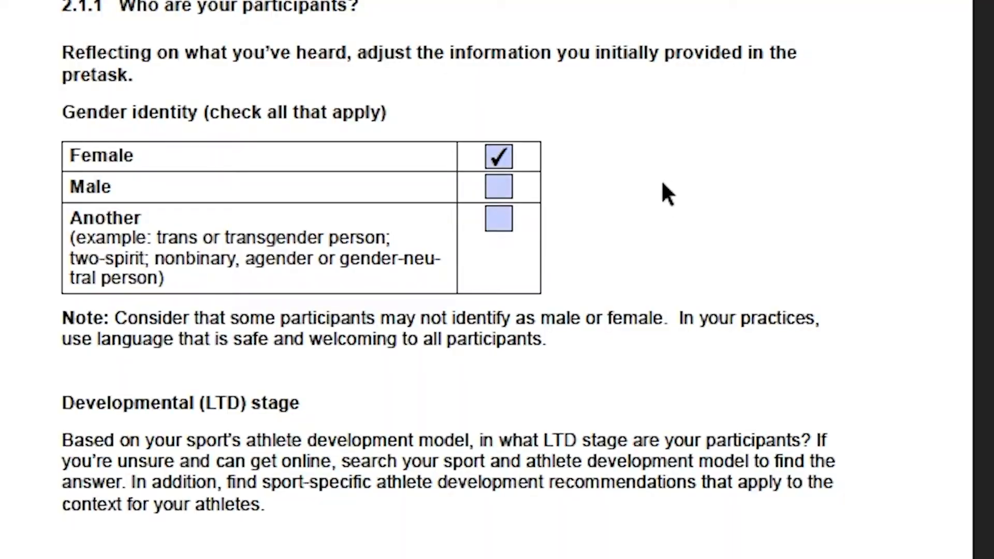
mouse_move(516, 111)
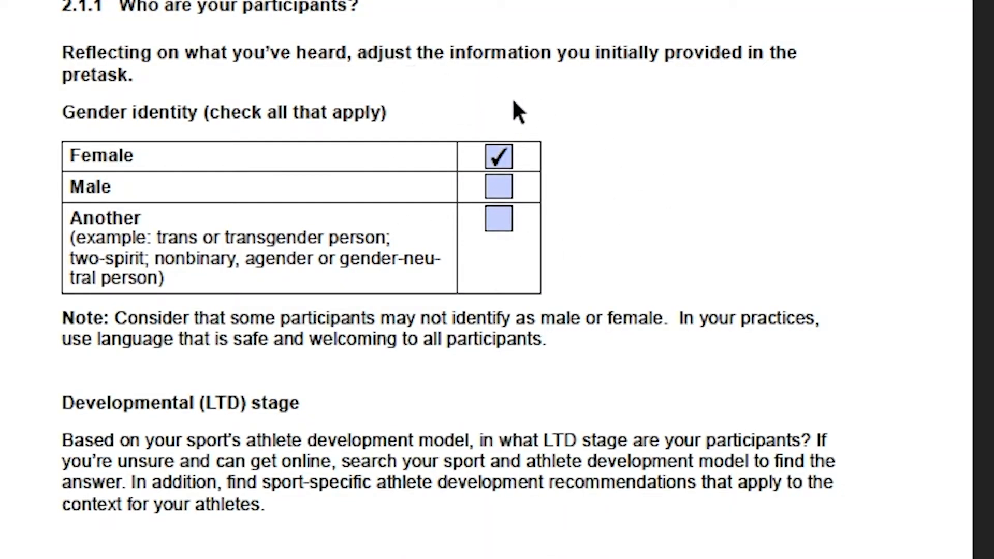
mouse_move(615, 177)
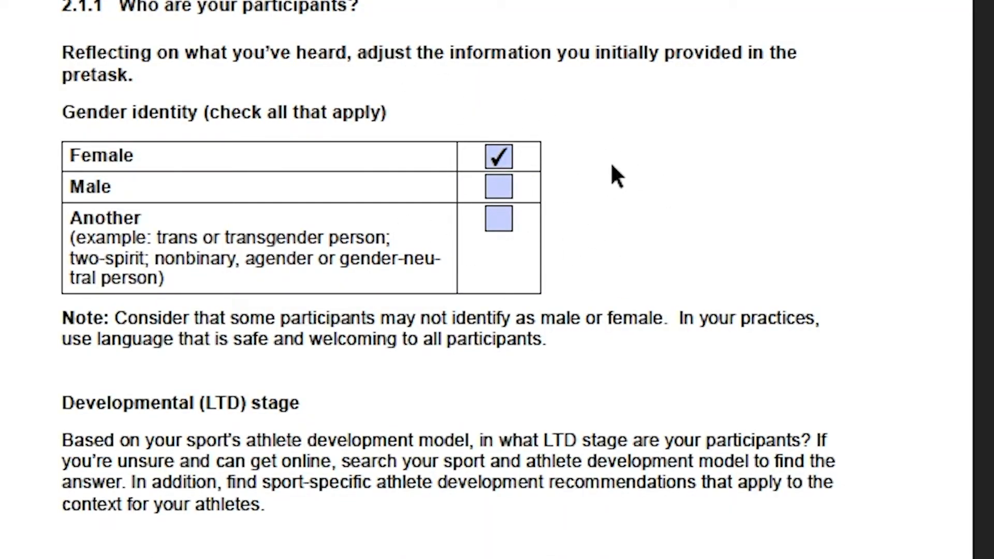
mouse_move(574, 194)
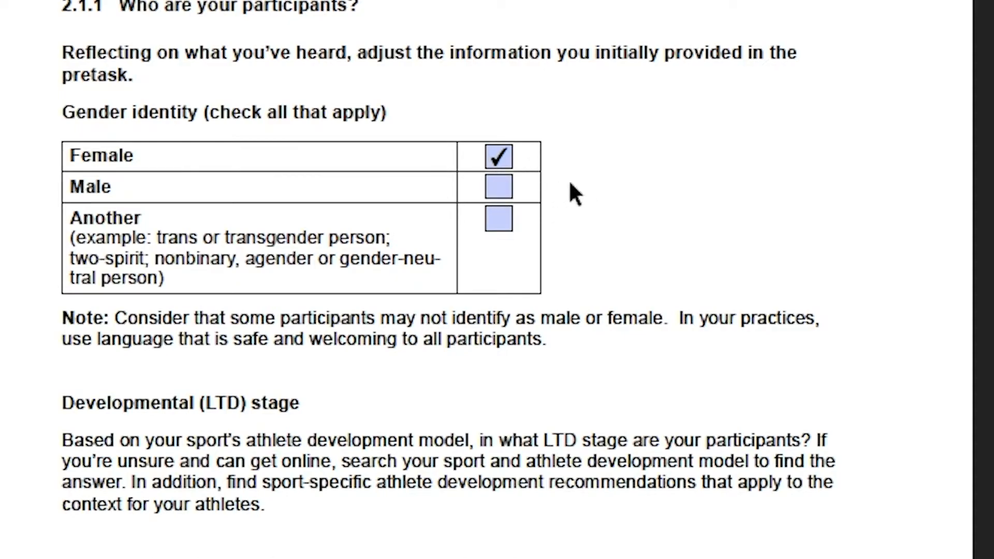
mouse_move(611, 194)
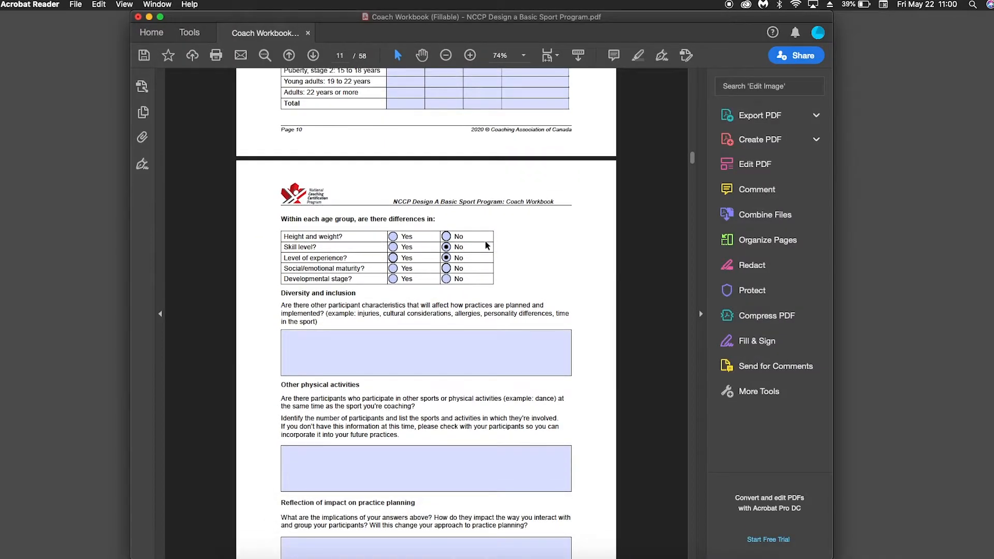
Answer No for Skill level and Level of experience on page 11
left_click(393, 247)
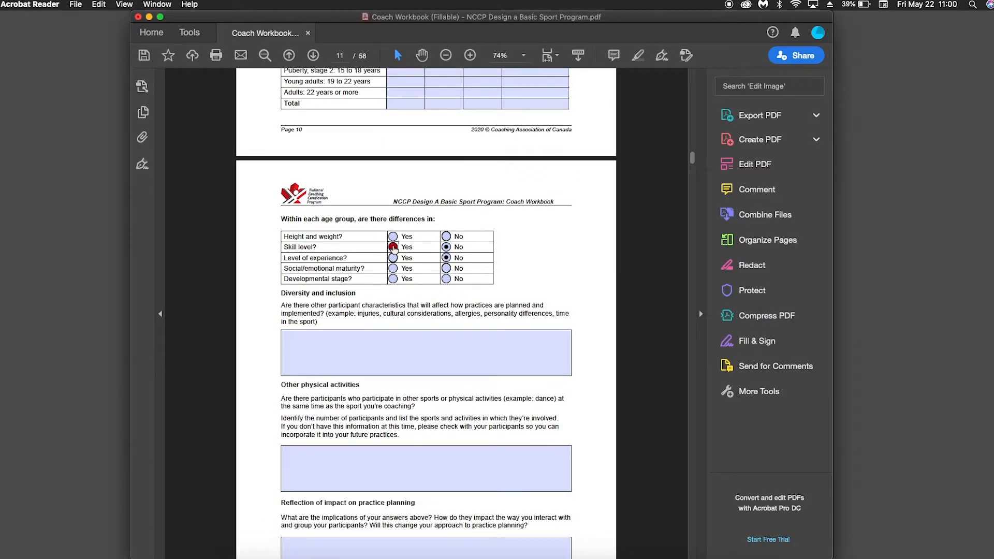
scroll("down", 3)
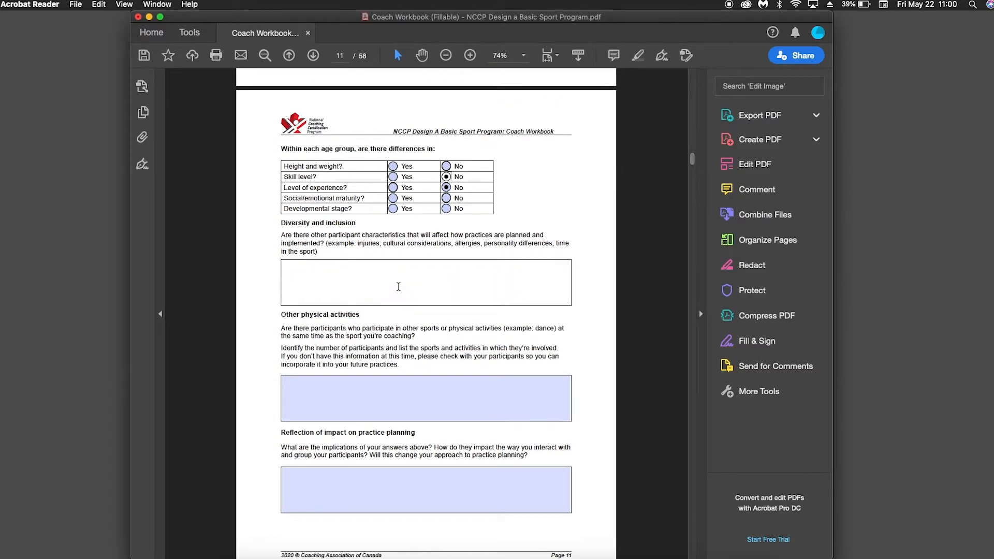
Enter 'Text.' in the Diversity and inclusion field and start File > Save As
type("Text.")
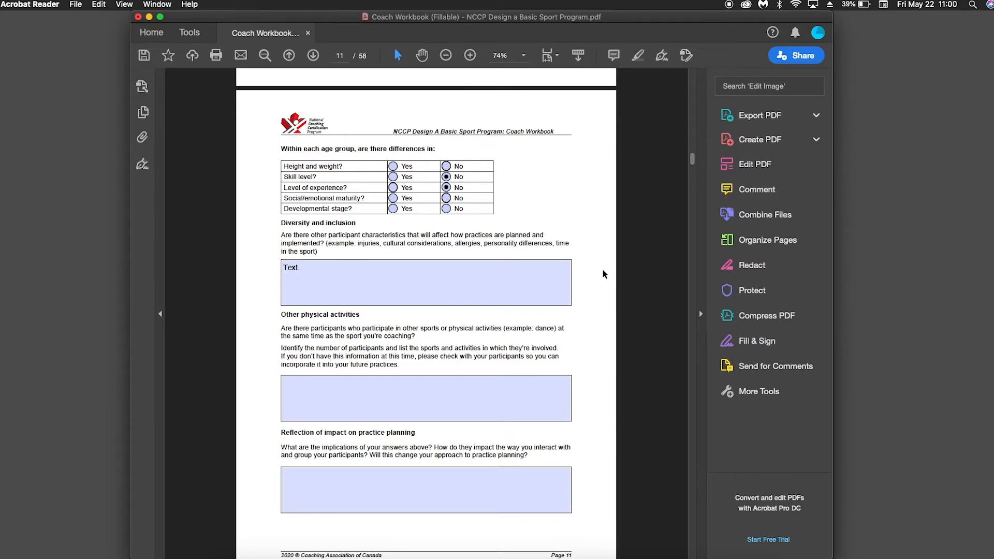
mouse_move(611, 270)
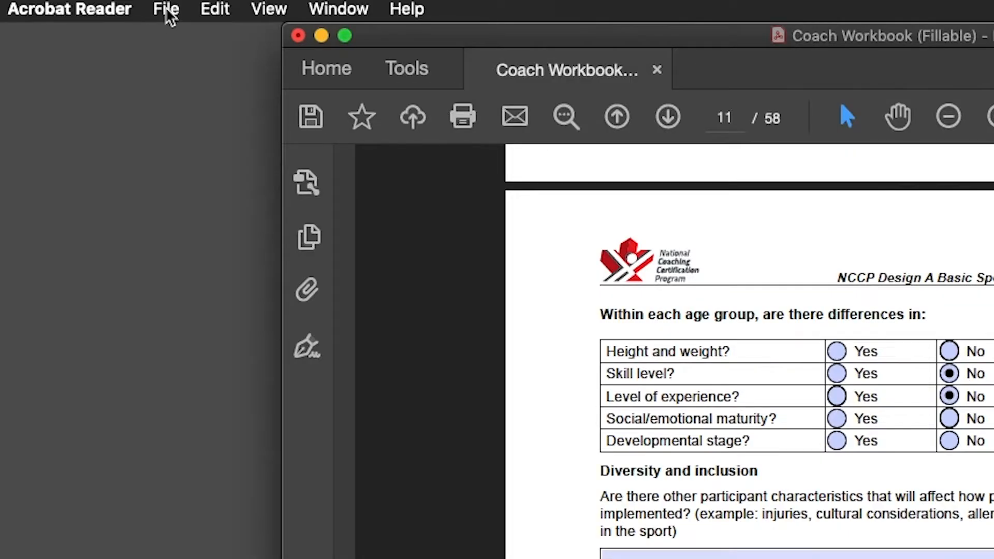
left_click(166, 10)
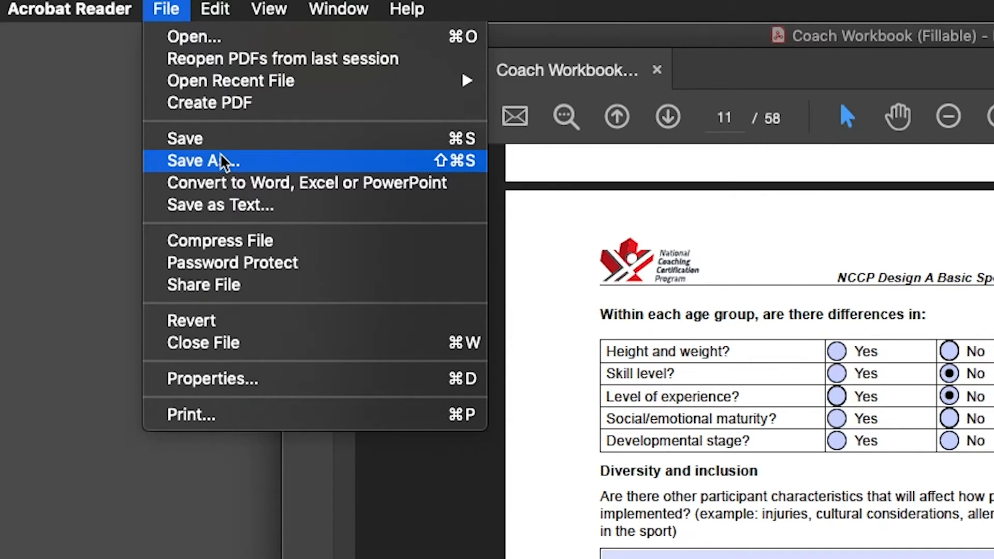
mouse_move(247, 168)
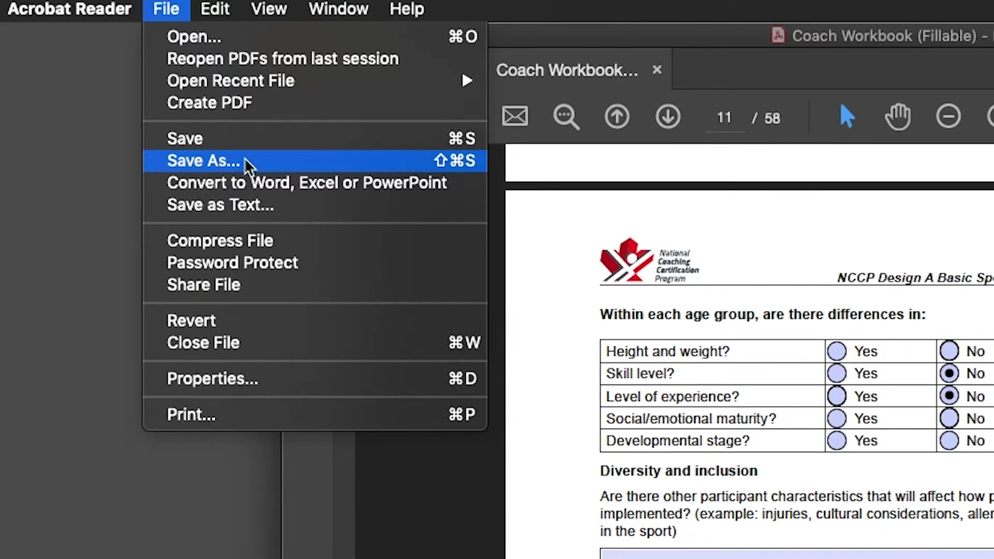
left_click(203, 161)
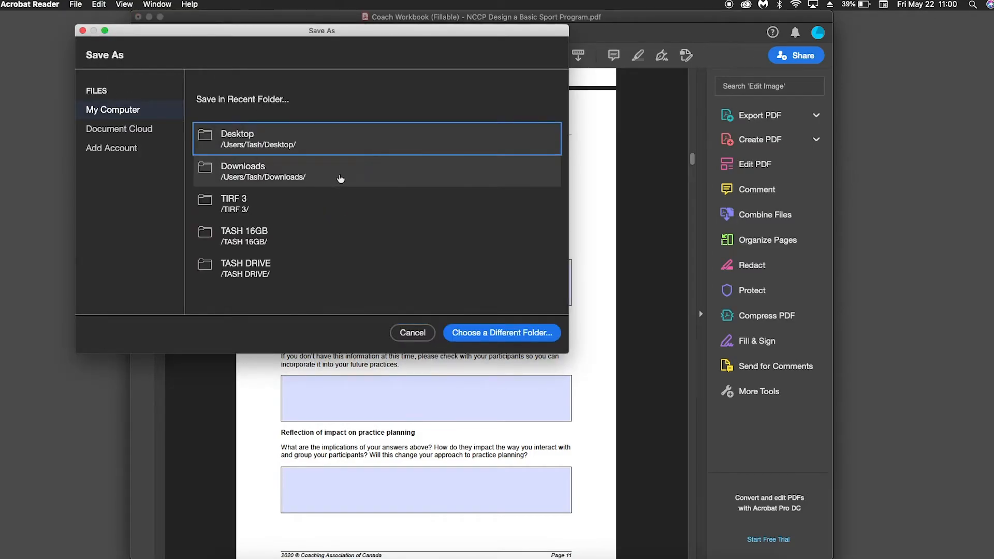
mouse_move(341, 150)
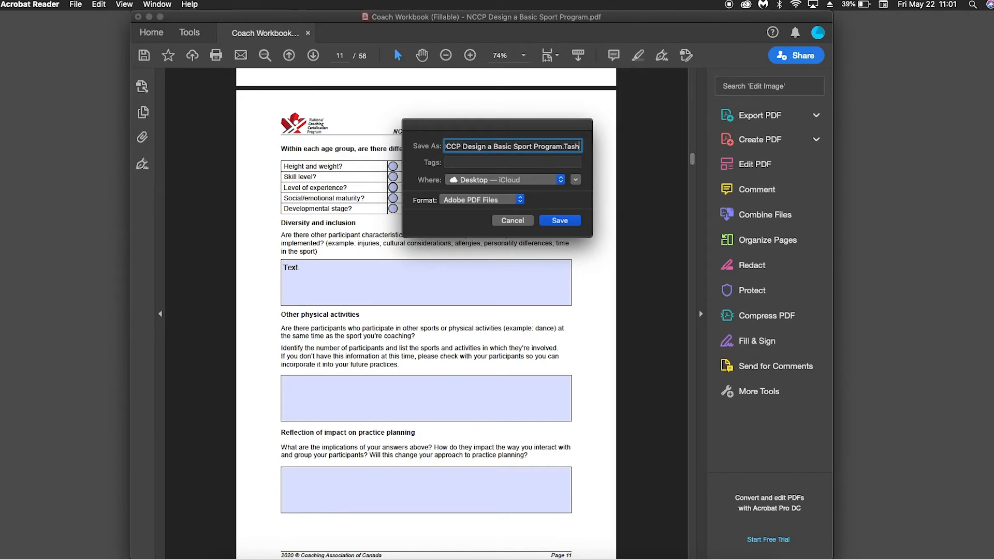
Save the filled workbook to the Desktop under the new name ending in 'Tash'
left_click(559, 219)
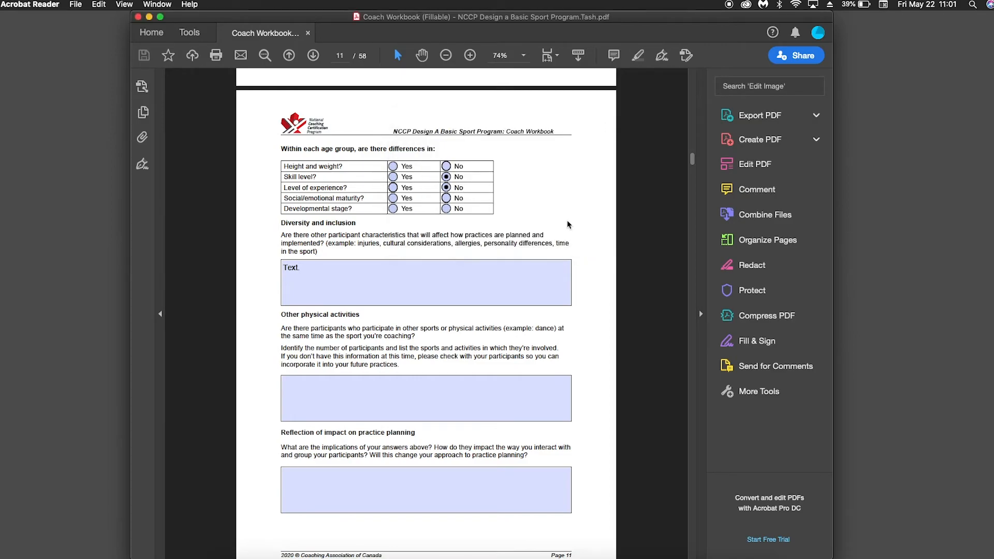
mouse_move(577, 212)
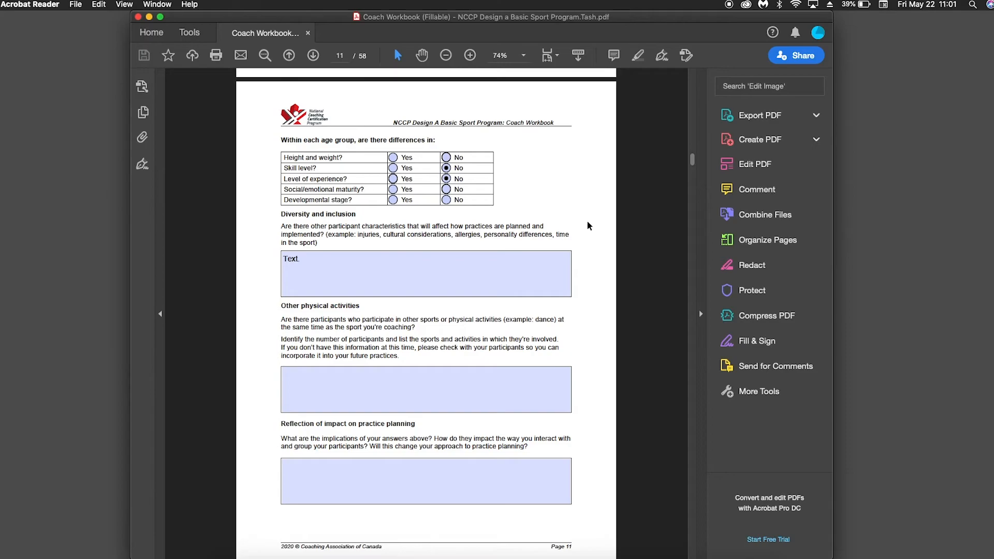
scroll("down", 3)
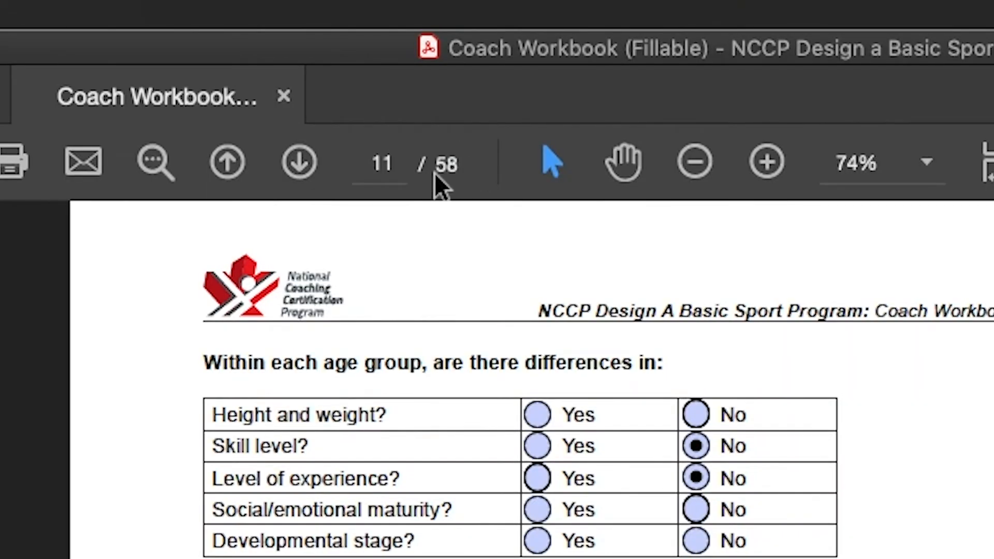
mouse_move(444, 241)
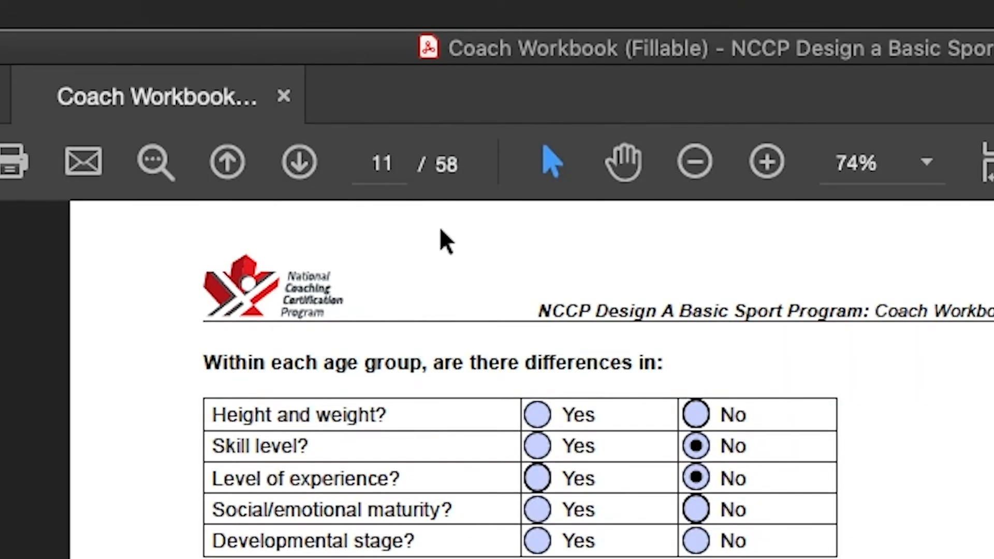